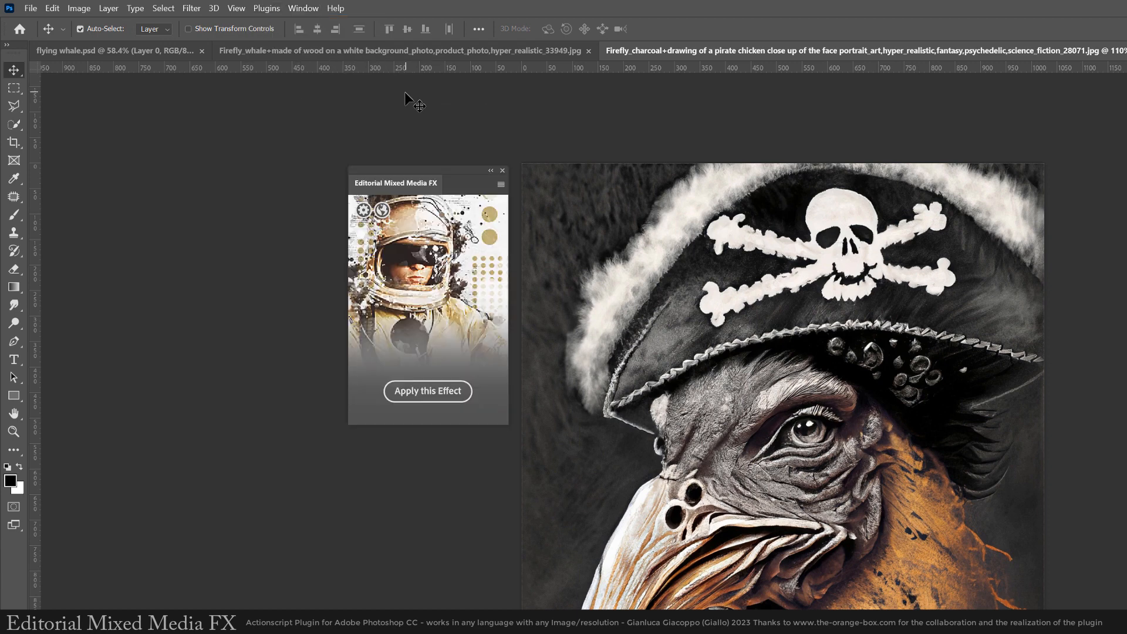
Select the pirate chicken and add a new layer named Layer 1
{"action": "left_click", "coordinate": [164, 8]}
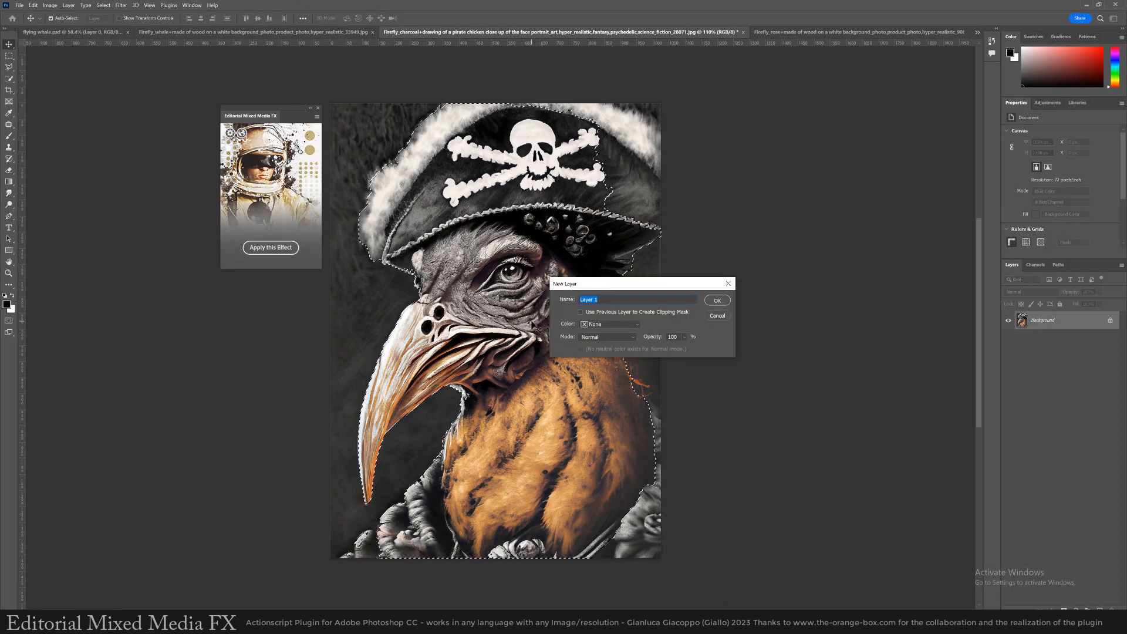
{"action": "left_click", "coordinate": [716, 299]}
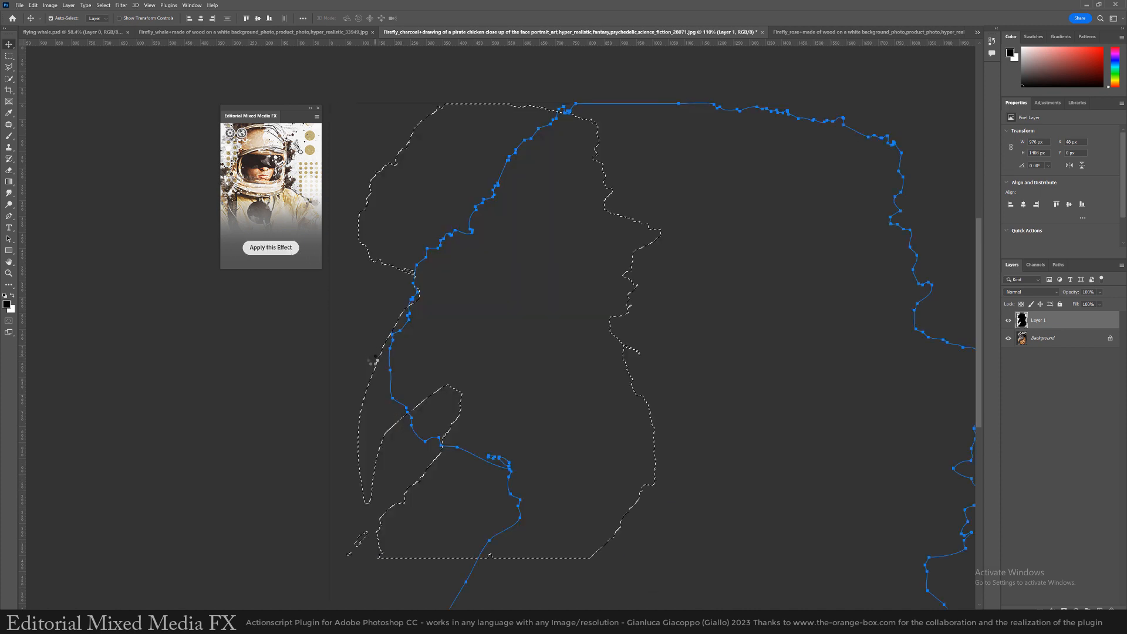
Fill the chicken selection on Layer 1 with black and set its blend mode to Multiply
{"action": "left_click", "coordinate": [1029, 292]}
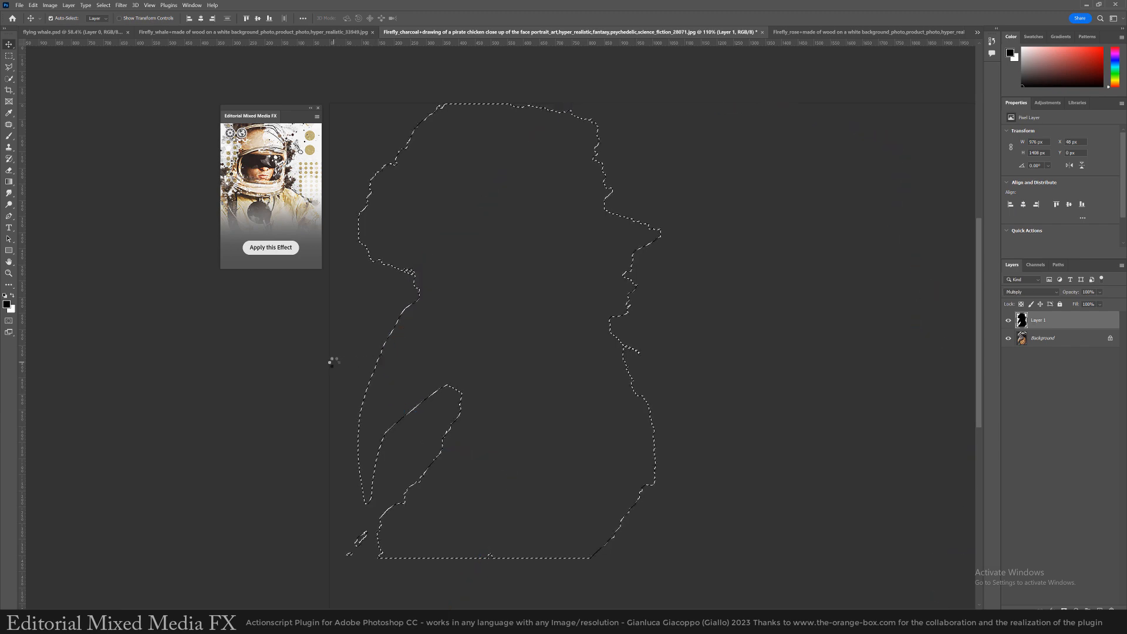
{"action": "left_click", "coordinate": [270, 247]}
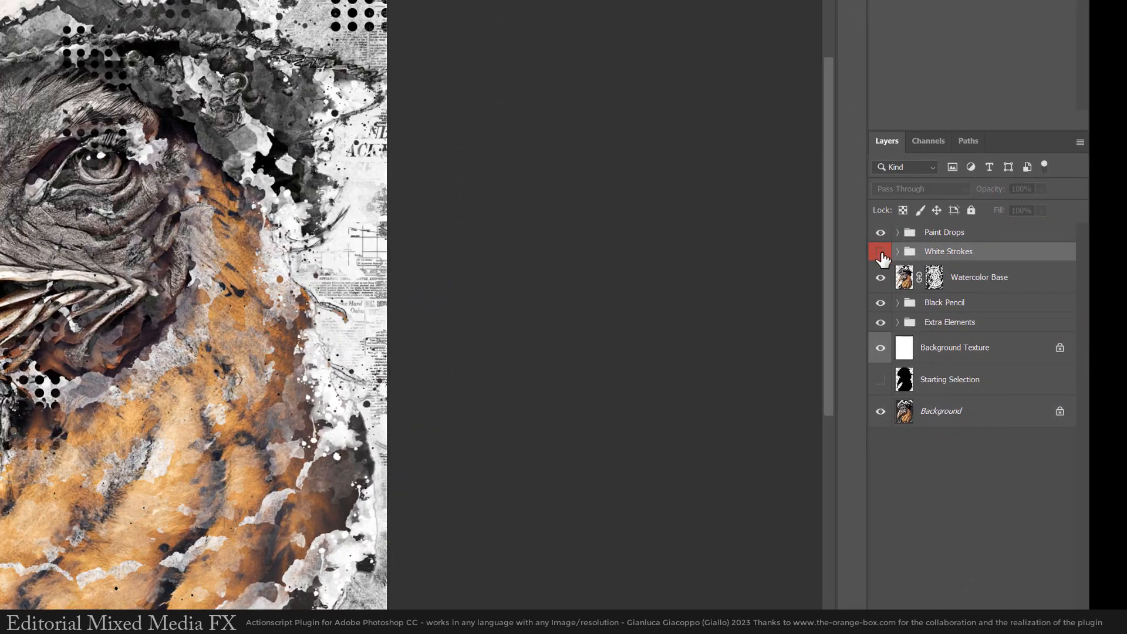
Hide the White Strokes group and duplicate the Watercolor Base layer with Ctrl+J
{"action": "left_click", "coordinate": [880, 251]}
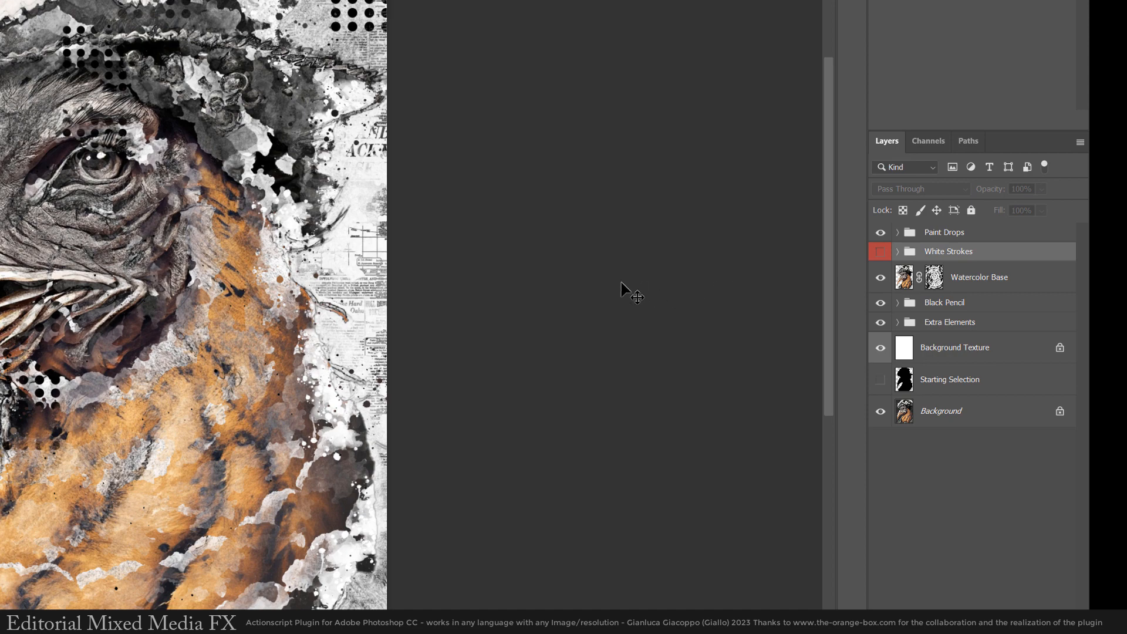
{"action": "left_click", "coordinate": [978, 276]}
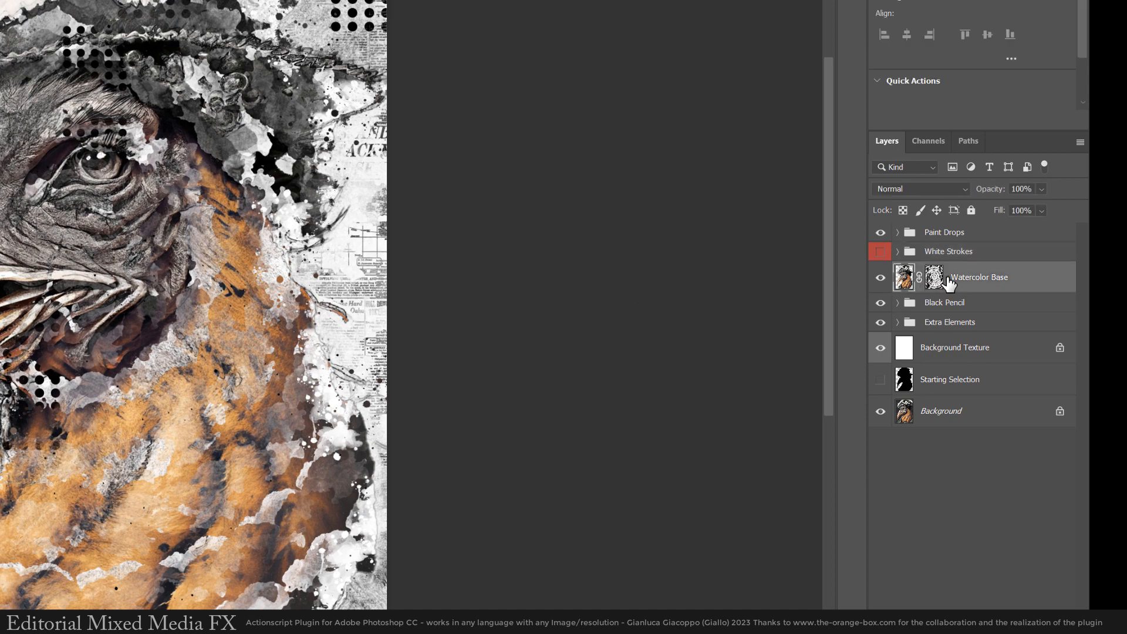
{"action": "key", "text": "ctrl+j"}
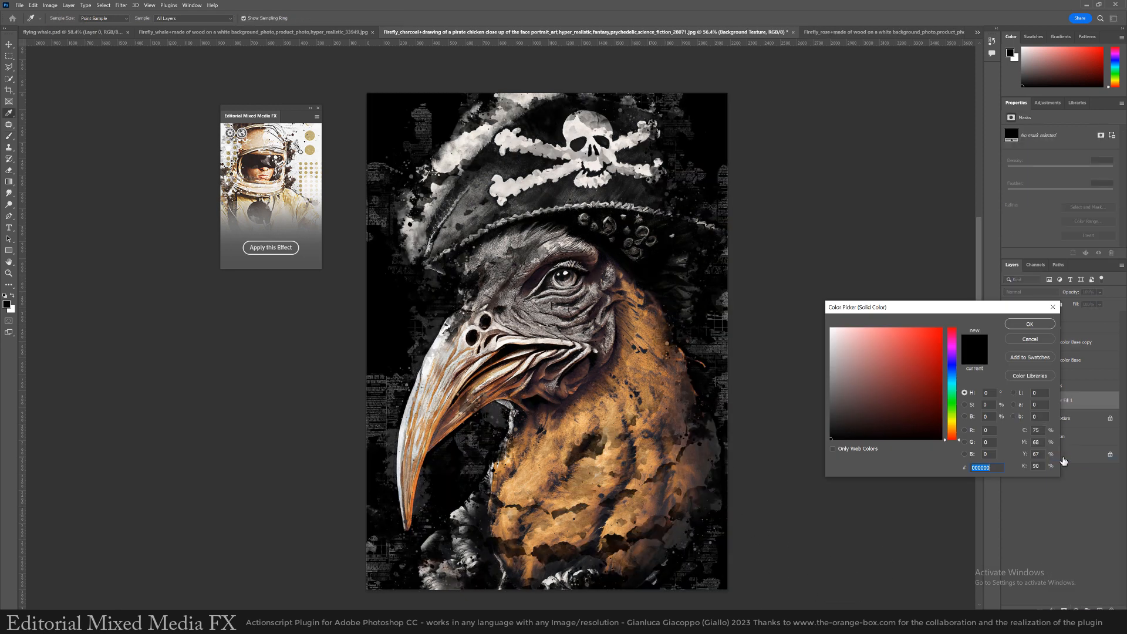
Set the Solid Color fill layer to the tan colour #beaa9a
{"action": "left_click", "coordinate": [939, 394]}
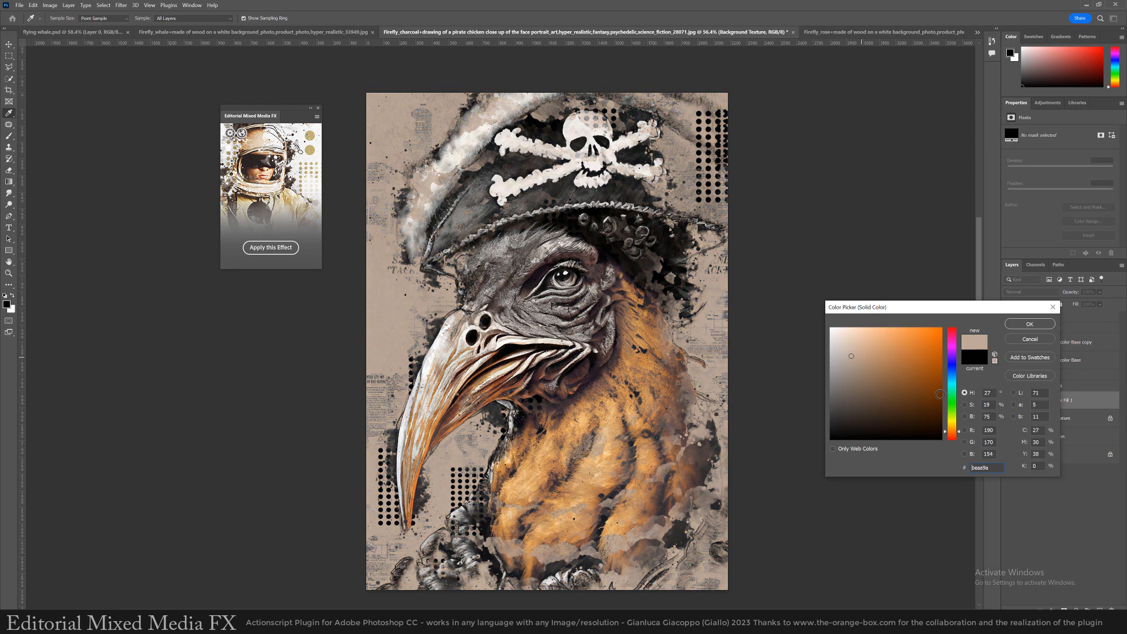
{"action": "left_click", "coordinate": [1028, 324]}
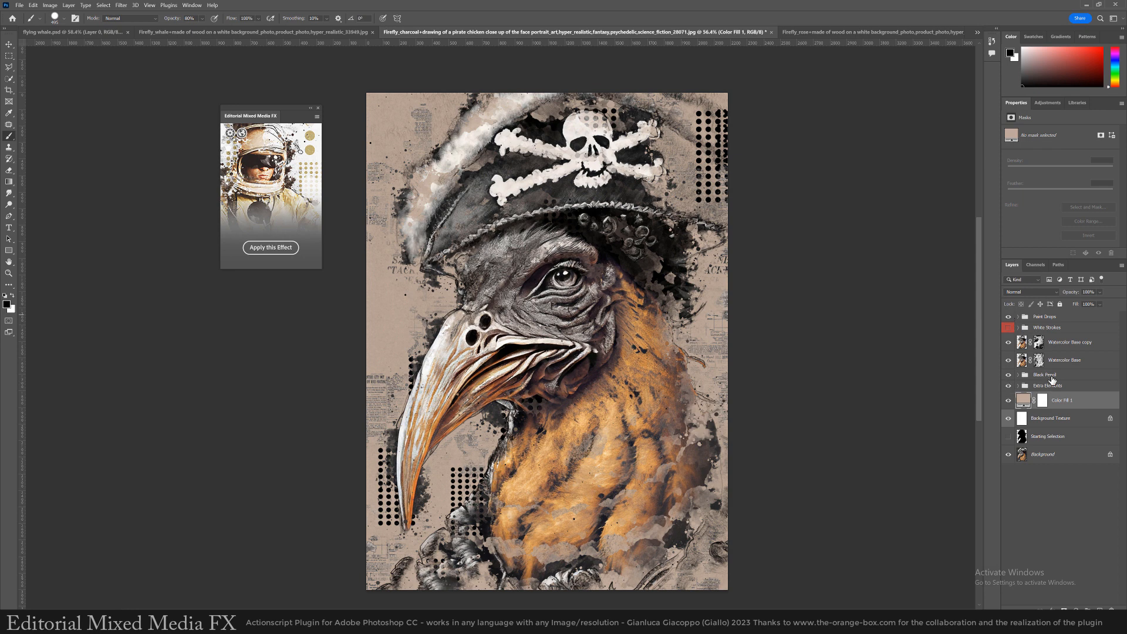
Give the Extra Elements group a Color Overlay effect using Exclusion blending
{"action": "double_click", "coordinate": [1046, 385]}
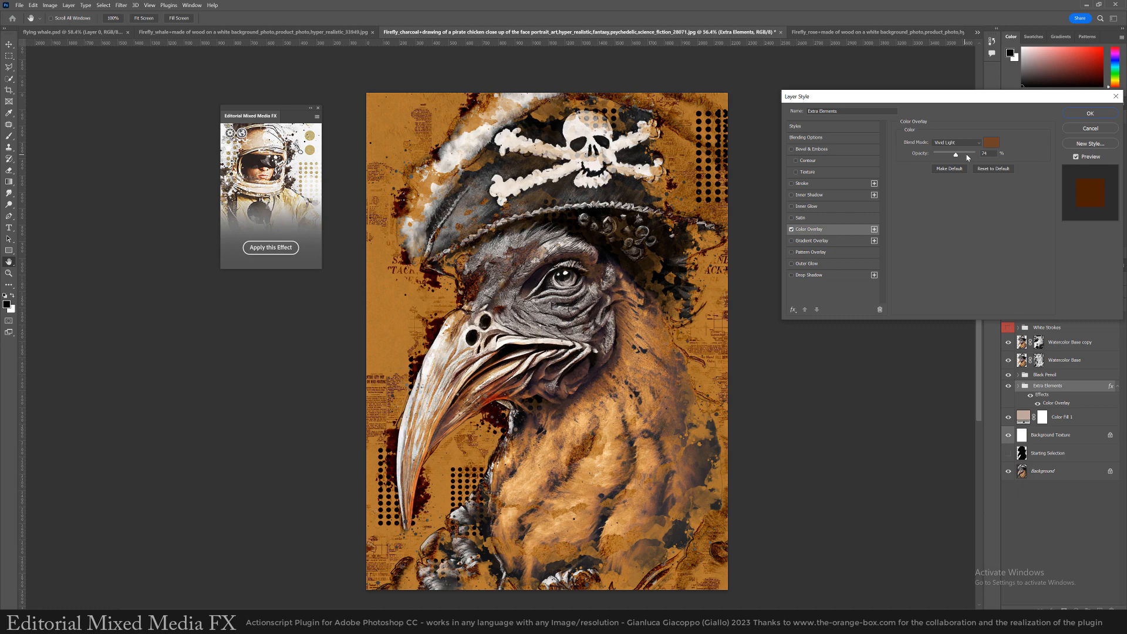
{"action": "left_click", "coordinate": [956, 142]}
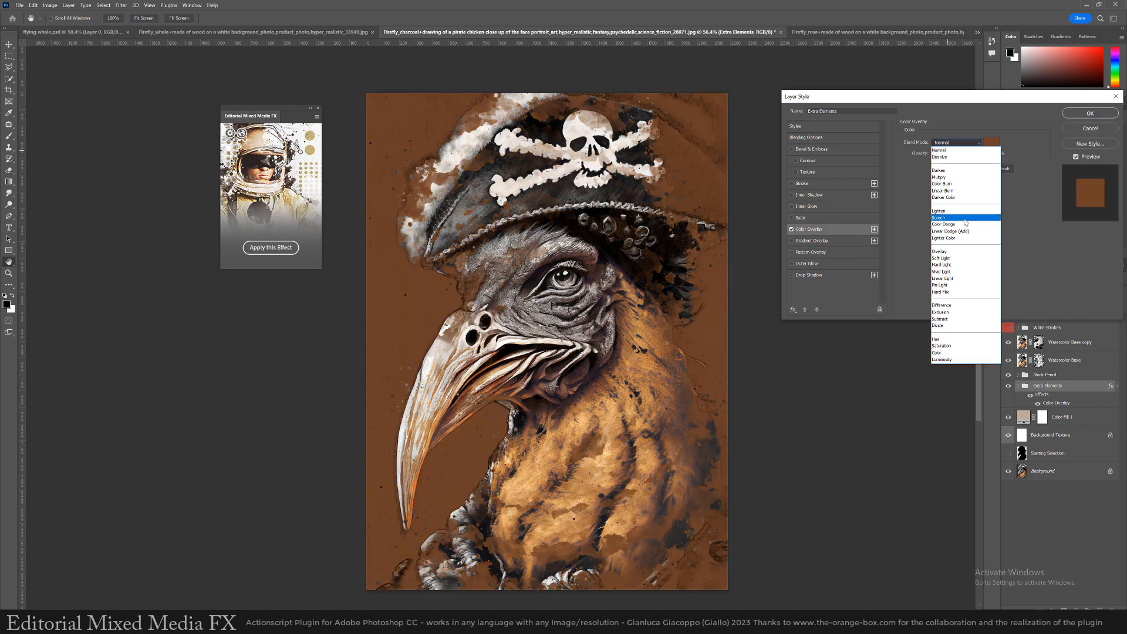
{"action": "left_click", "coordinate": [941, 272]}
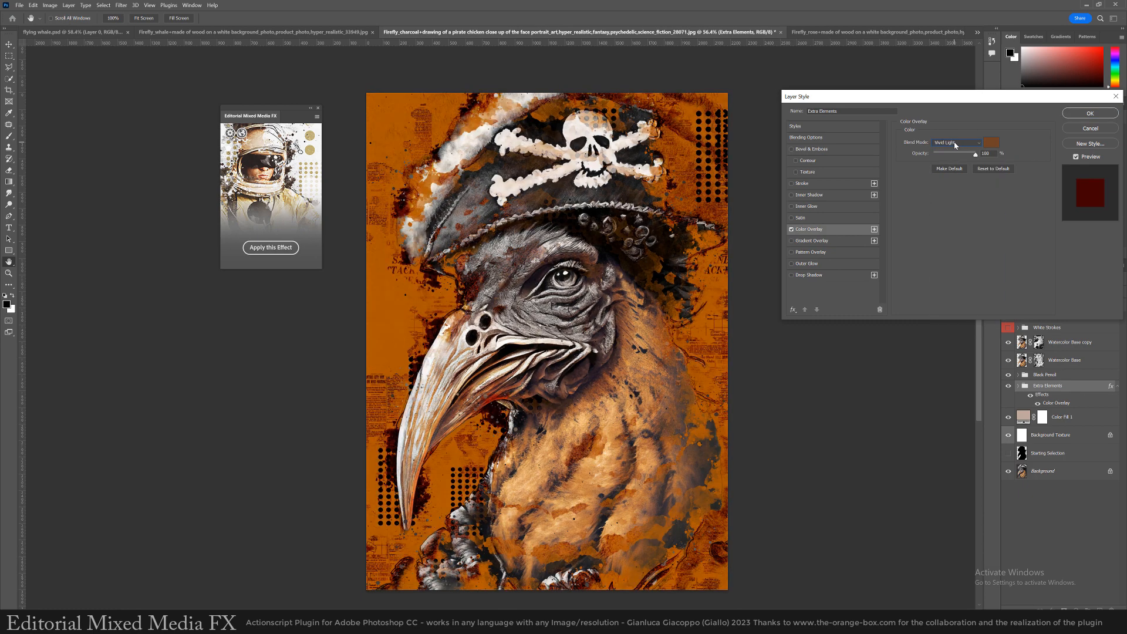
{"action": "left_click", "coordinate": [956, 142]}
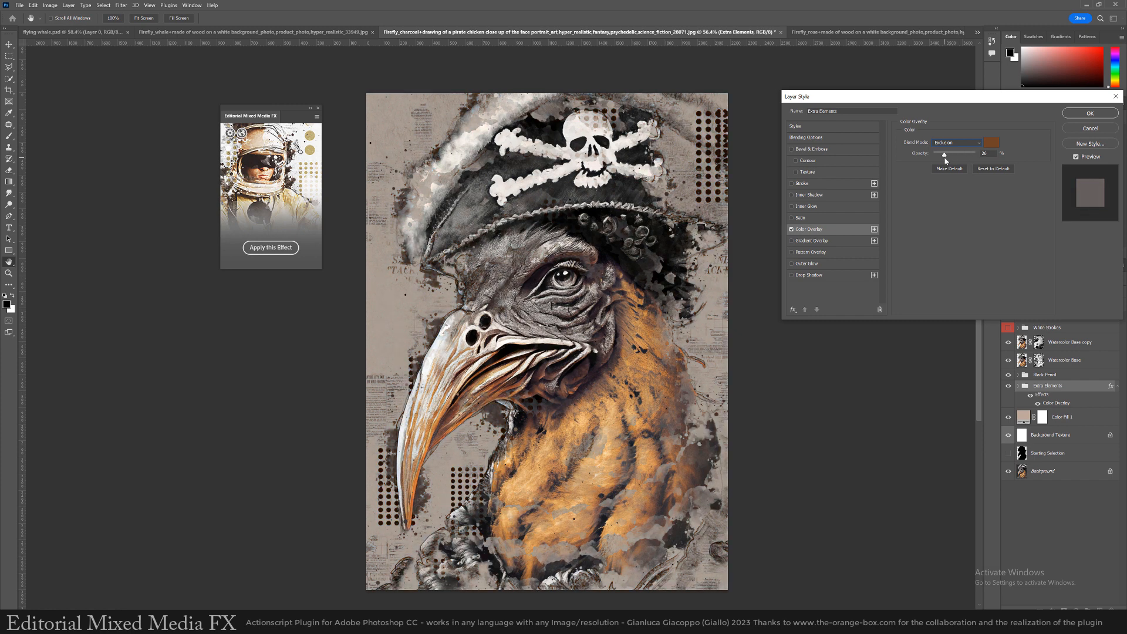
{"action": "left_click", "coordinate": [1090, 113]}
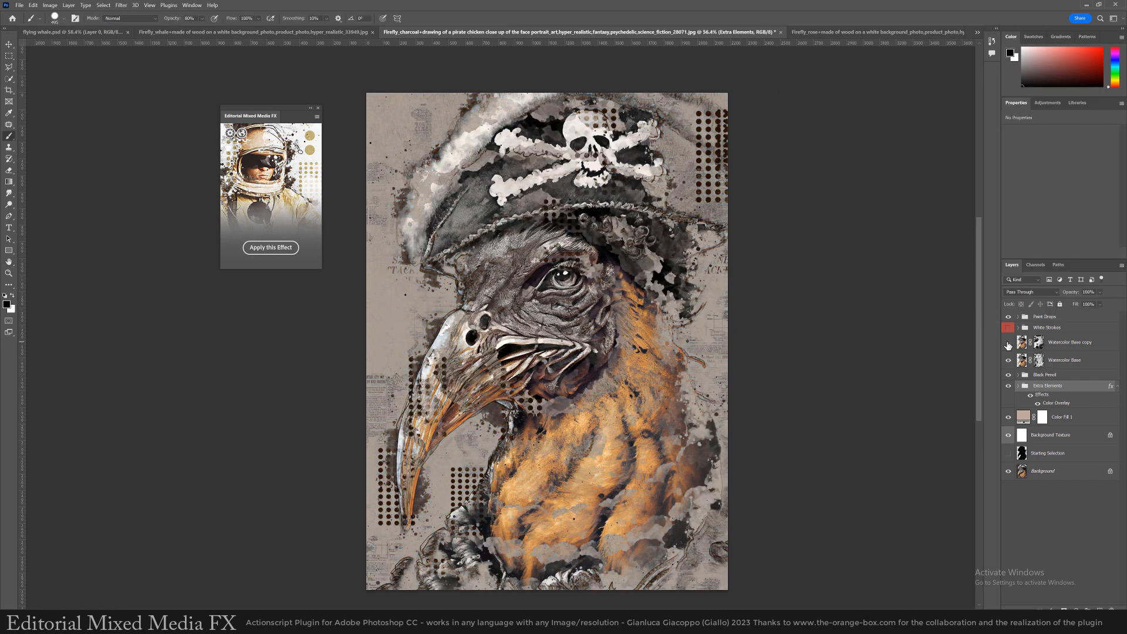
Toggle the Watercolor Base copy layer's visibility and lower its opacity to 65%
{"action": "left_click", "coordinate": [1039, 342]}
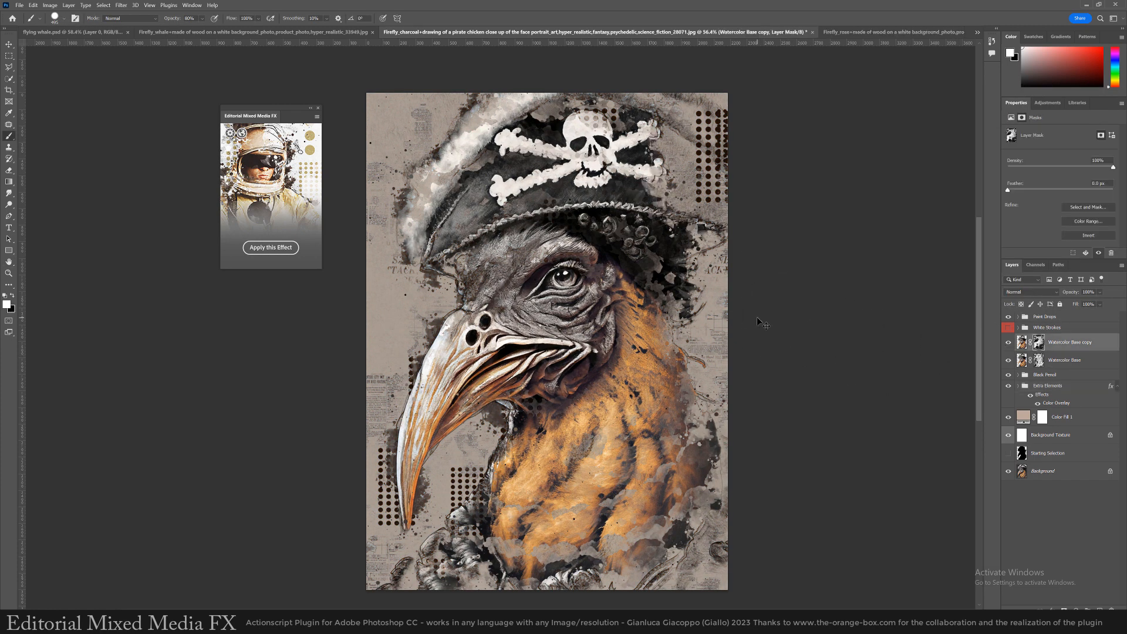
{"action": "left_click", "coordinate": [1007, 360]}
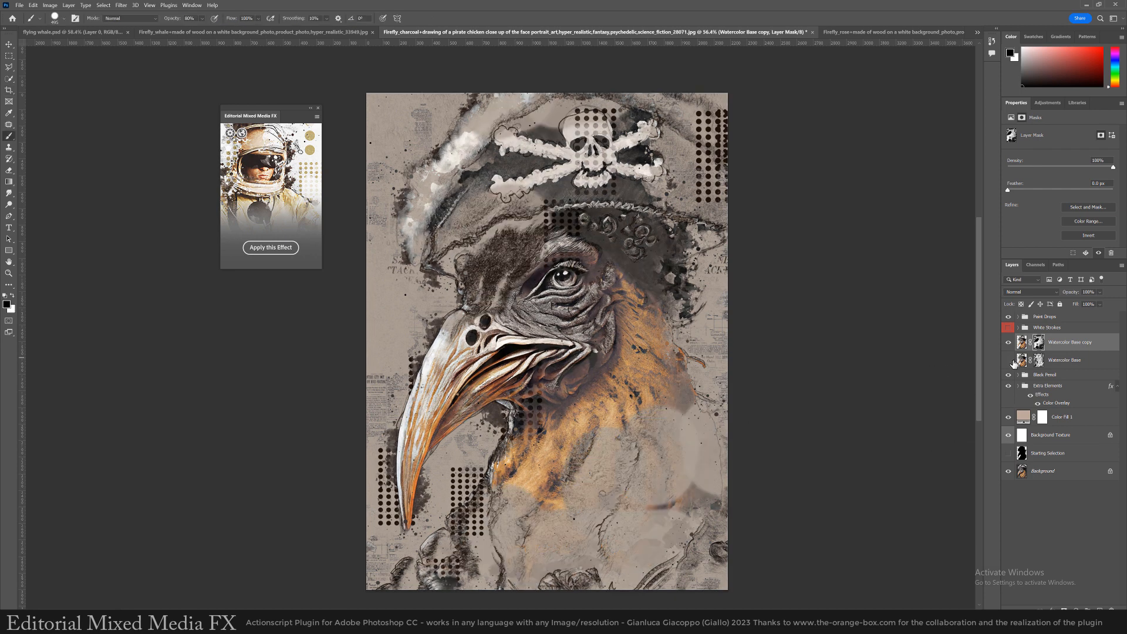
{"action": "left_click", "coordinate": [1007, 360]}
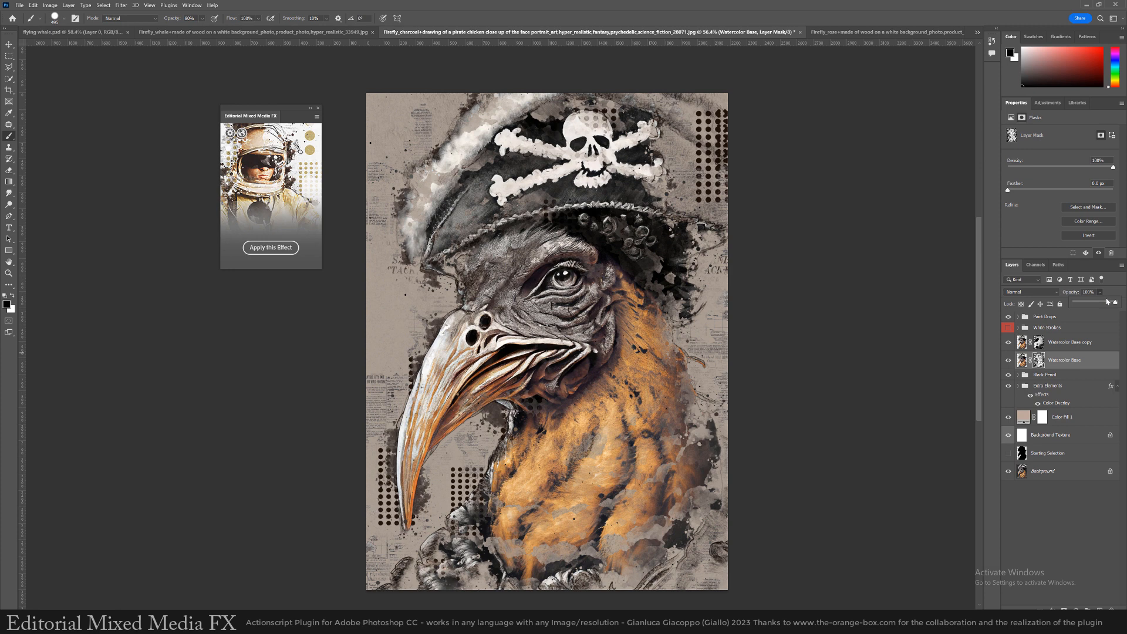
{"action": "mouse_move", "coordinate": [755, 503]}
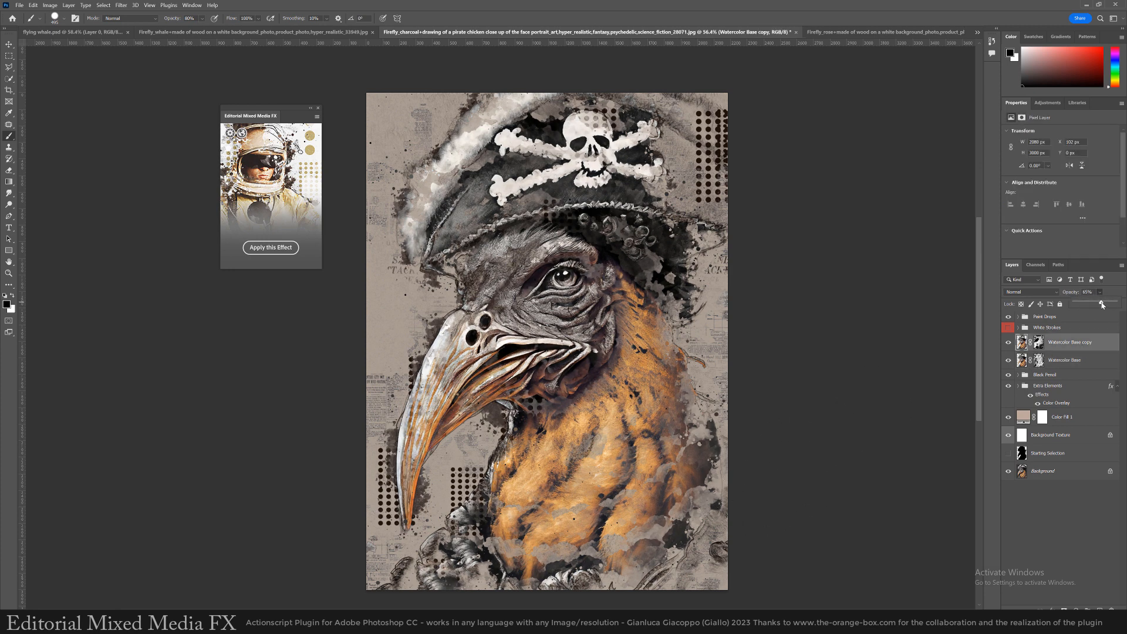
{"action": "left_click", "coordinate": [1046, 316]}
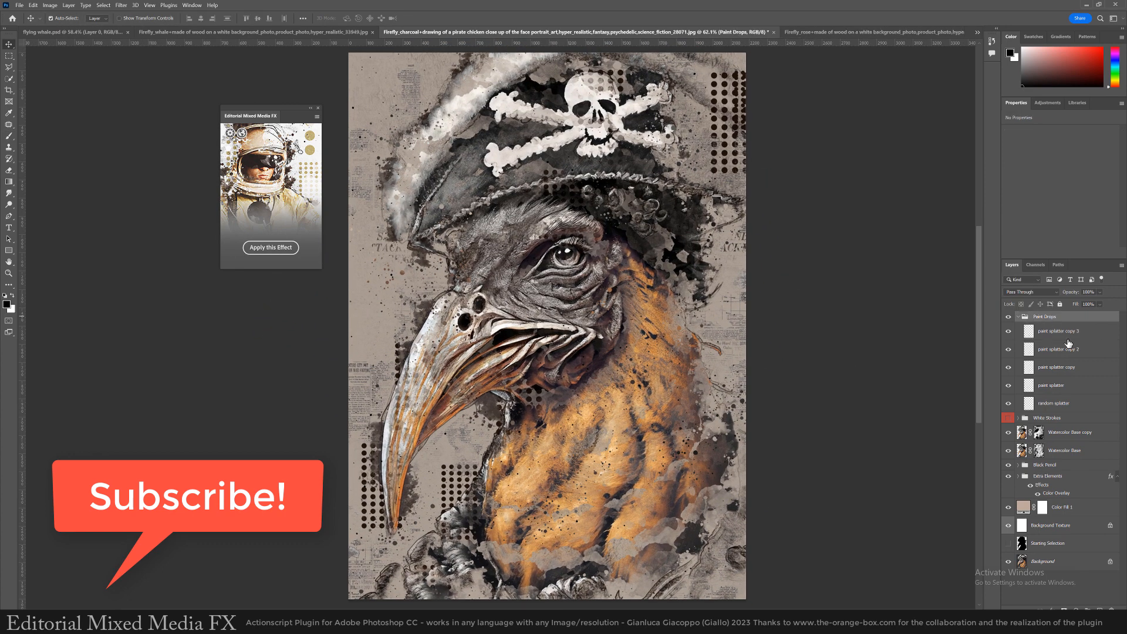
Convert the chicken artwork's Final layer into a smart object
{"action": "right_click", "coordinate": [1057, 331]}
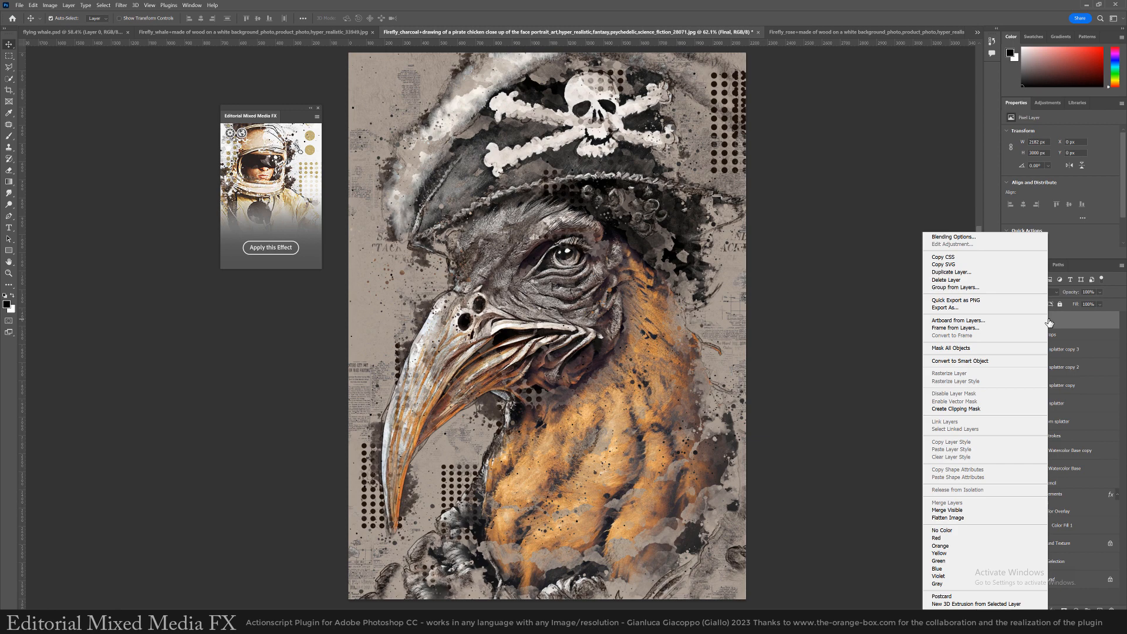
{"action": "left_click", "coordinate": [958, 360]}
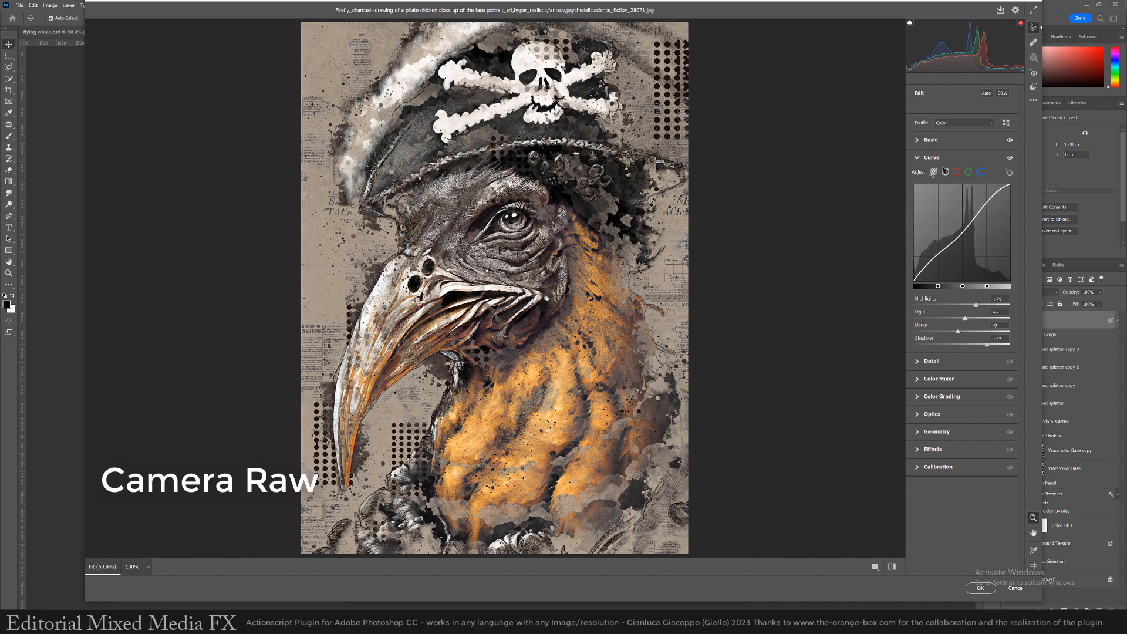
Apply a Camera Raw curve: Highlights +20, Lights +7, Darks -9, Shadows +32
{"action": "left_click", "coordinate": [929, 140]}
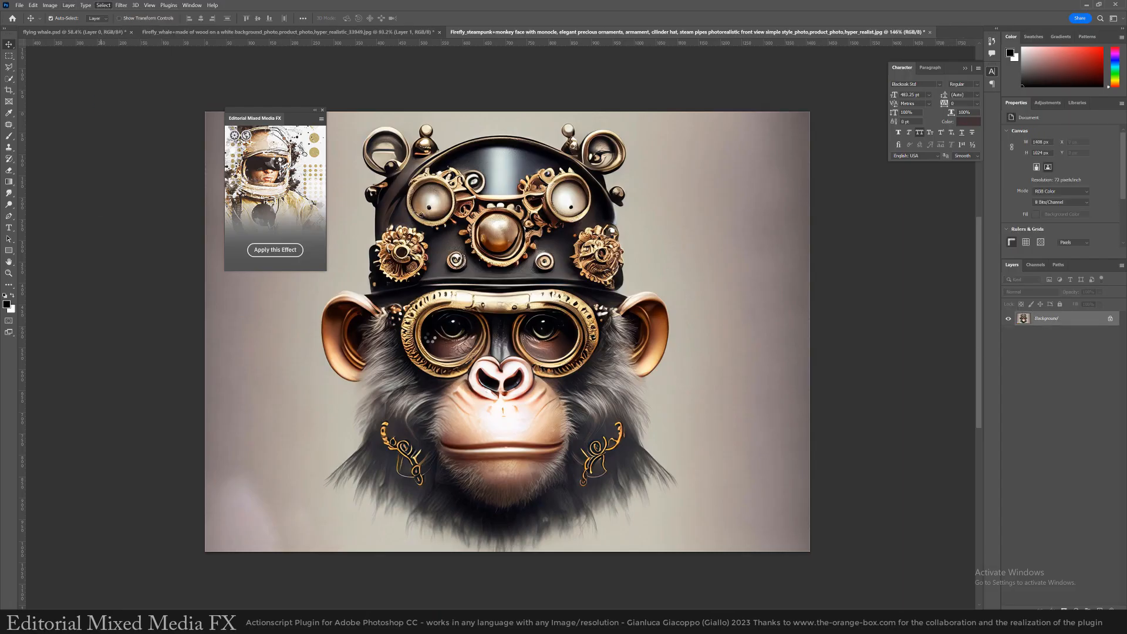
Apply the mixed-media effect to the monkey, expand White Strokes, and add a Solid Color fill
{"action": "left_click", "coordinate": [274, 249]}
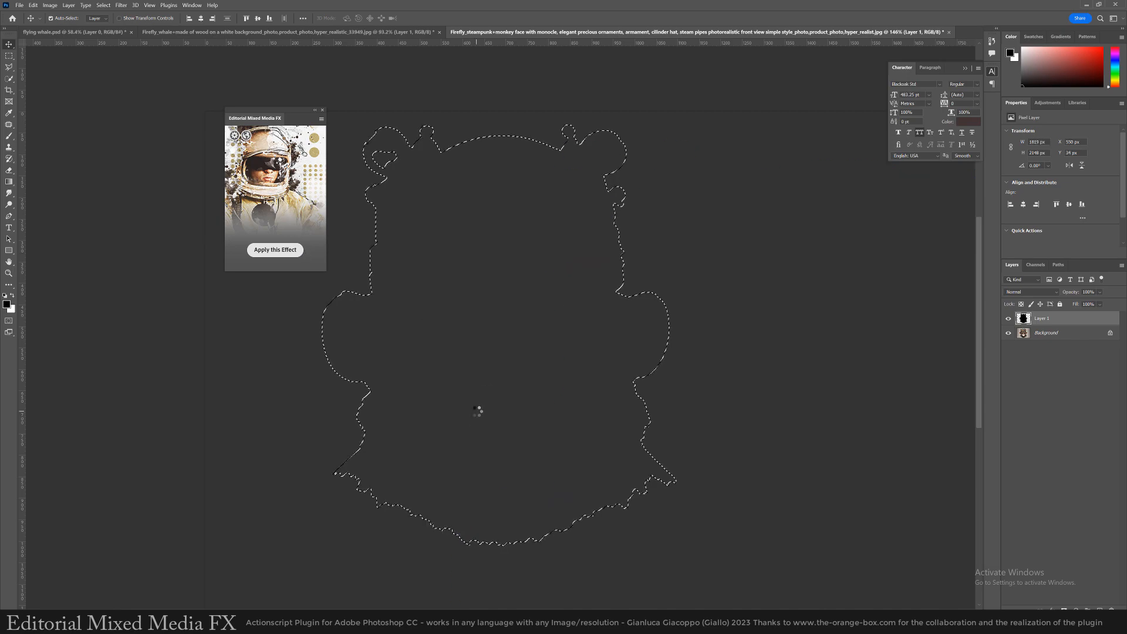
{"action": "left_click", "coordinate": [274, 249]}
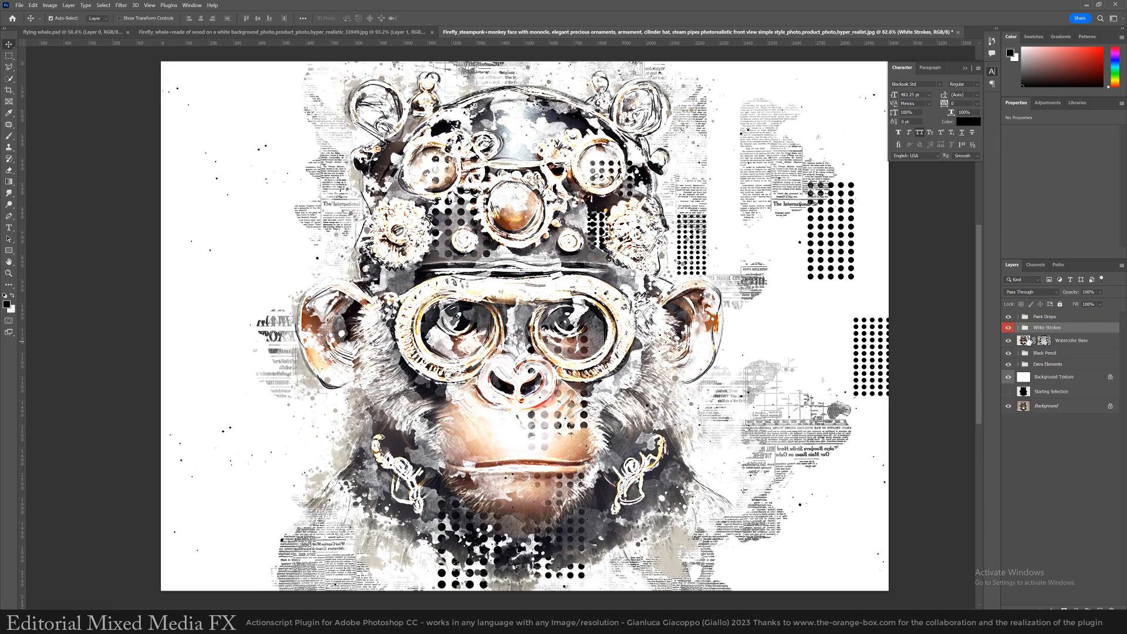
{"action": "left_click", "coordinate": [1012, 328]}
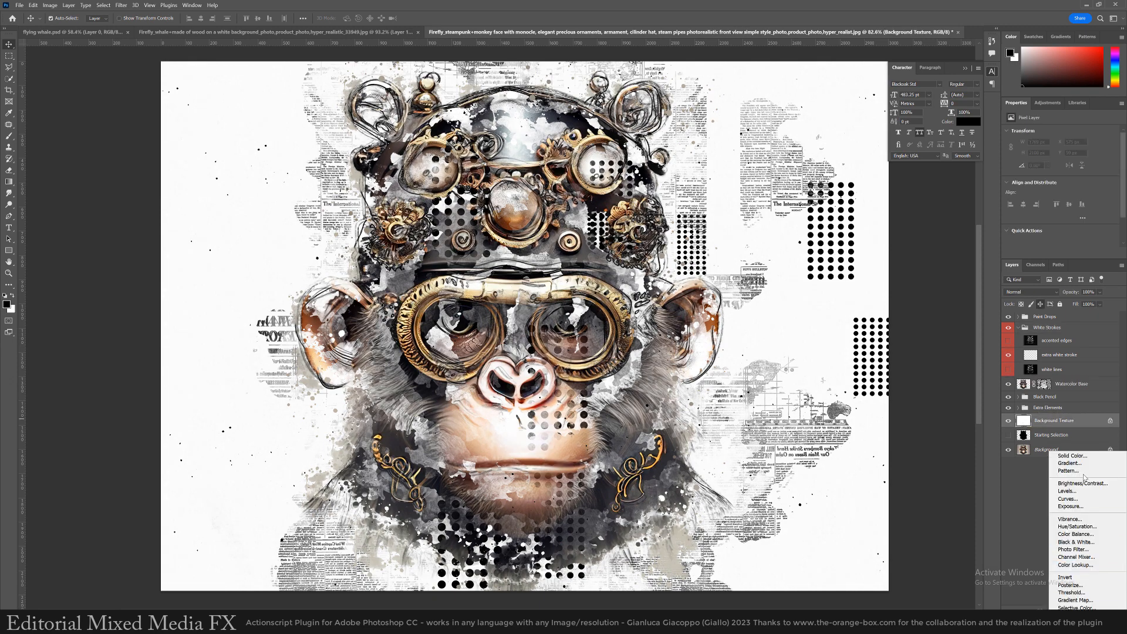
{"action": "left_click", "coordinate": [1070, 456]}
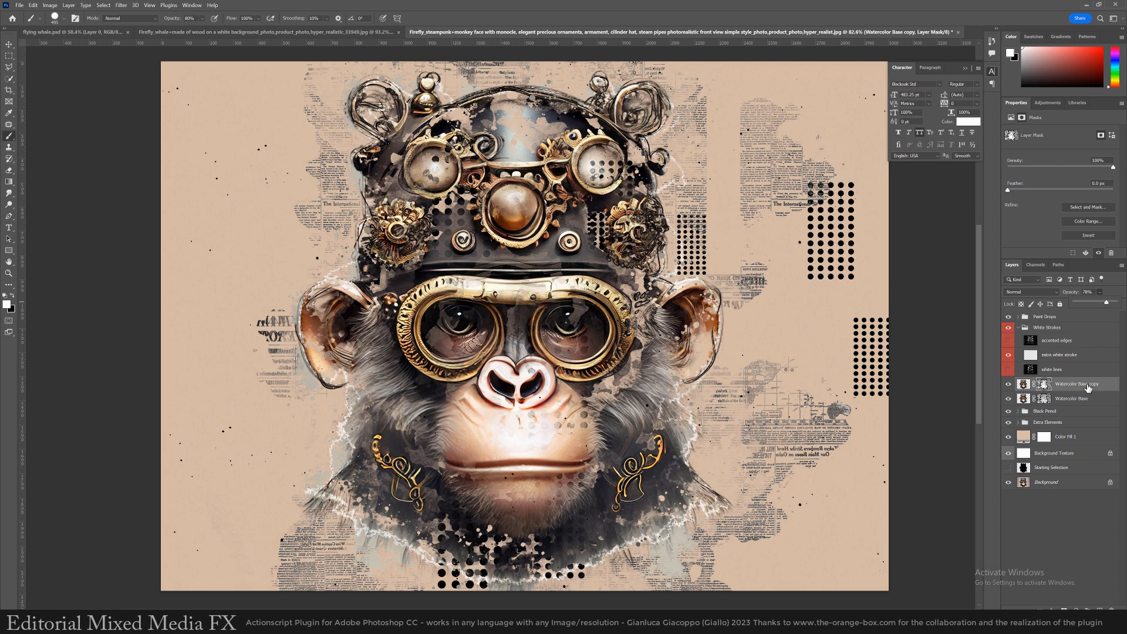
Select the monkey's Watercolor Base copy layer and lower its opacity to 78%
{"action": "left_click", "coordinate": [1056, 340]}
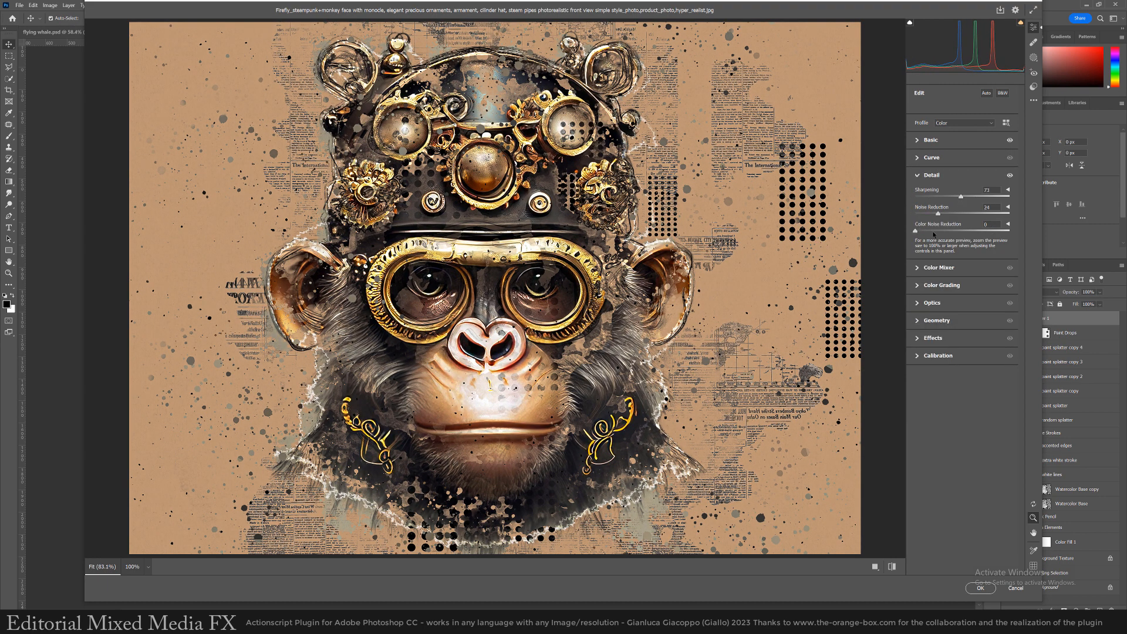
Finish the Camera Raw detail settings and compare the monkey image with and without colour grading
{"action": "left_click", "coordinate": [931, 175]}
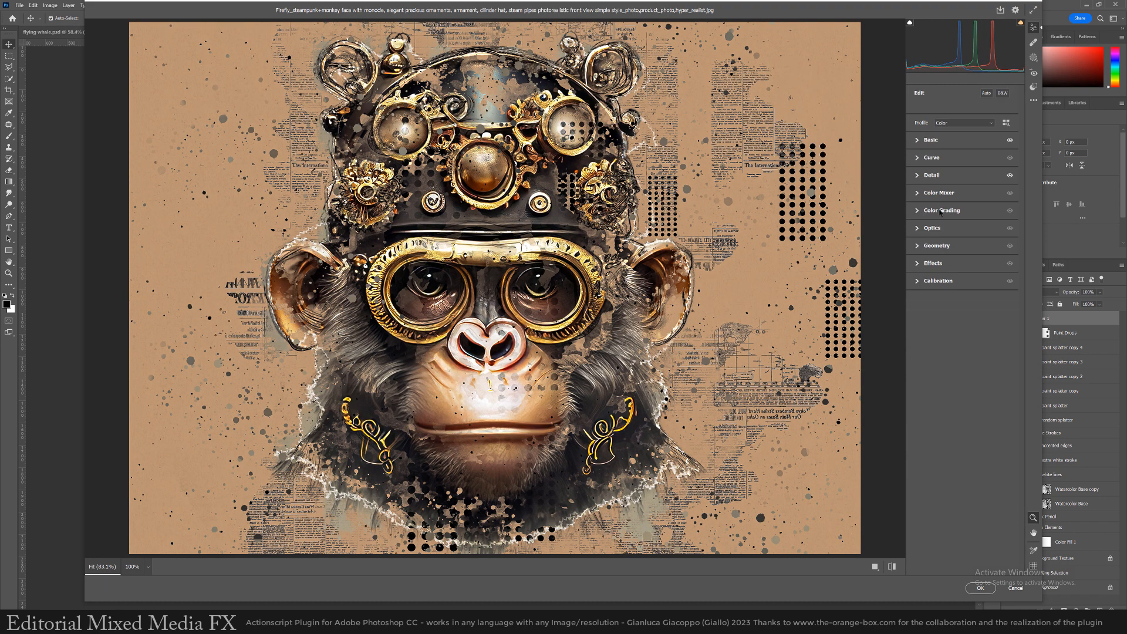
{"action": "left_click", "coordinate": [941, 210]}
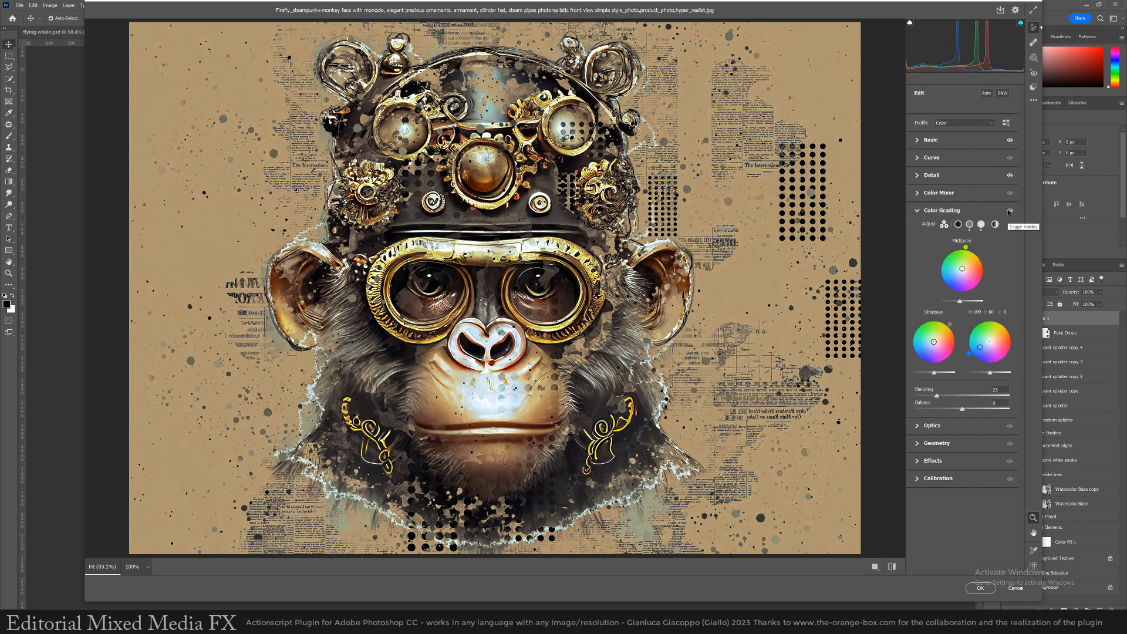
{"action": "left_click", "coordinate": [930, 140]}
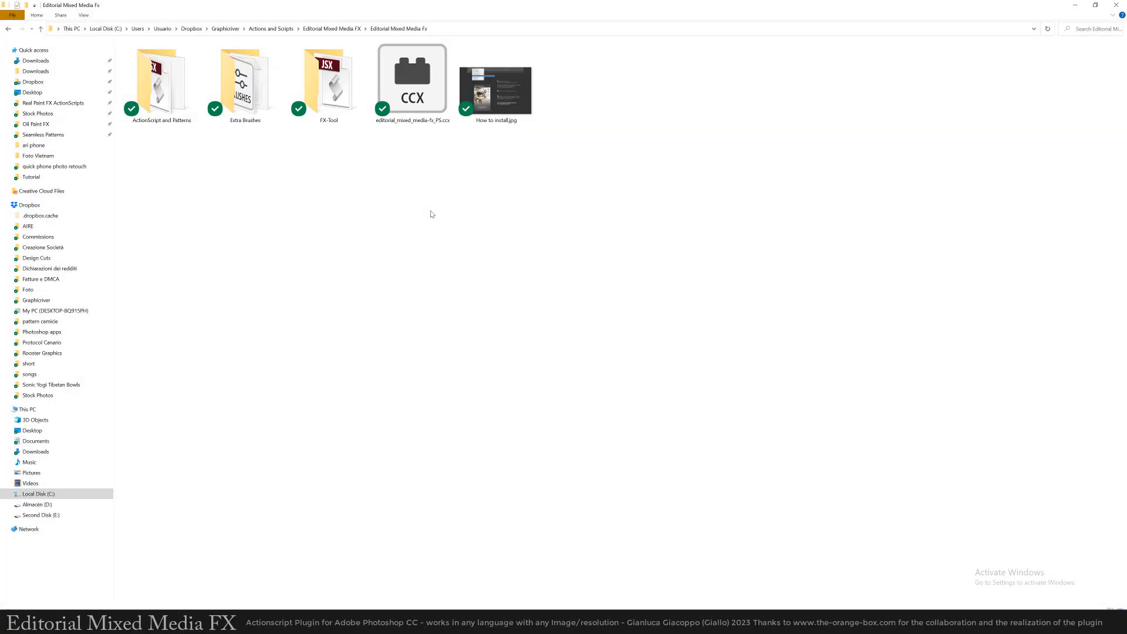
Install the Editorial Mixed Media FX plugin from its .ccx file, confirming the non-marketplace install
{"action": "left_click", "coordinate": [412, 79]}
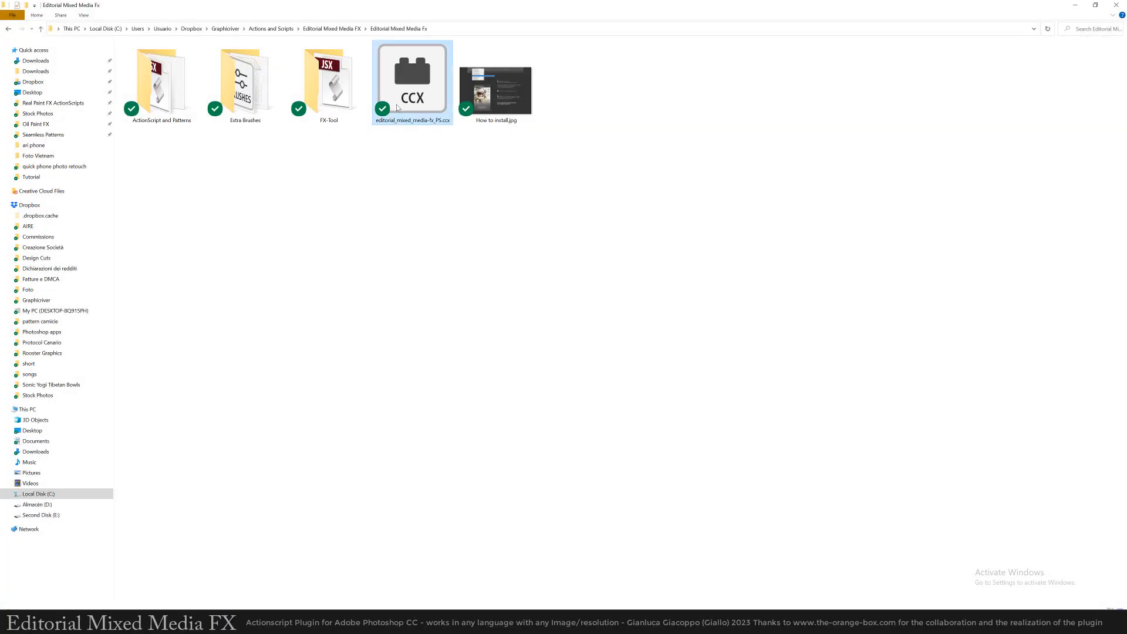
{"action": "double_click", "coordinate": [412, 74]}
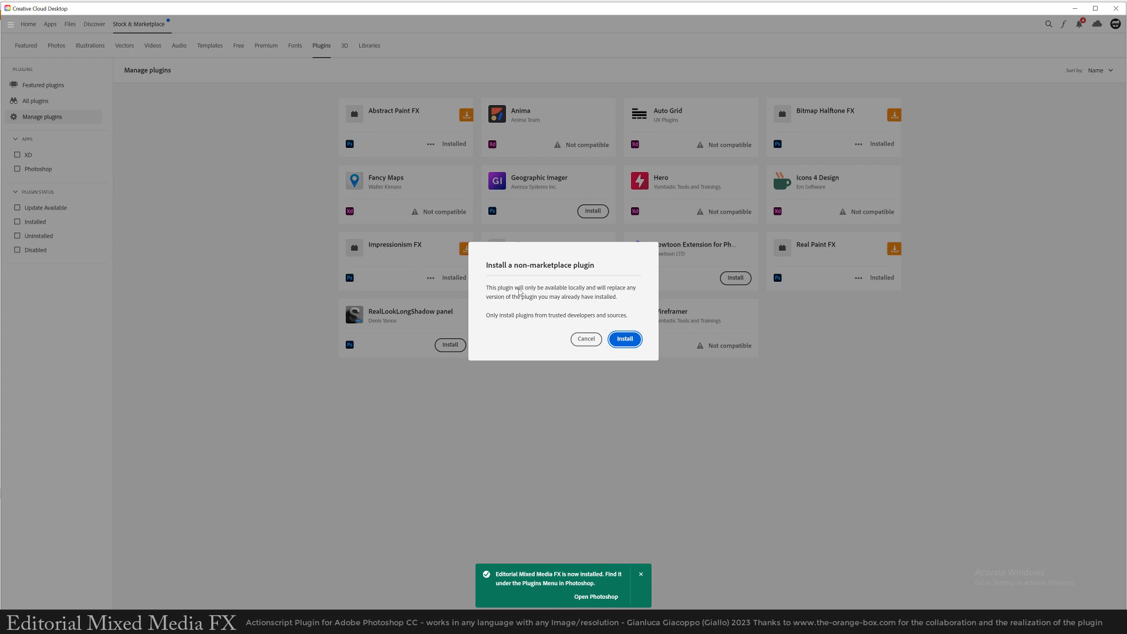
{"action": "left_click", "coordinate": [623, 339]}
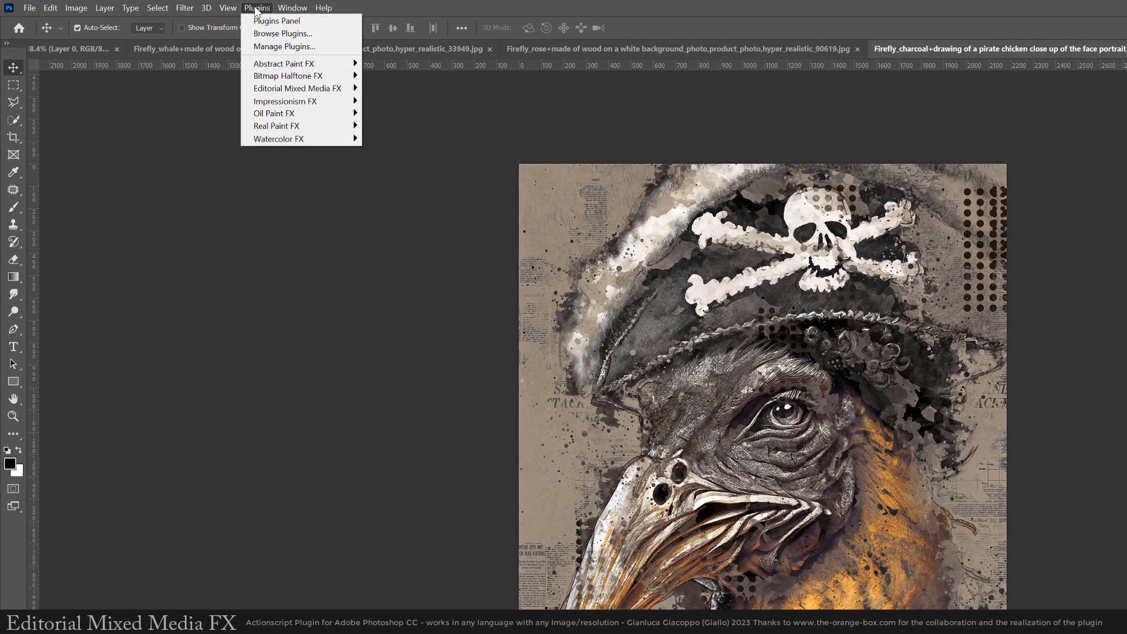
{"action": "mouse_move", "coordinate": [298, 88]}
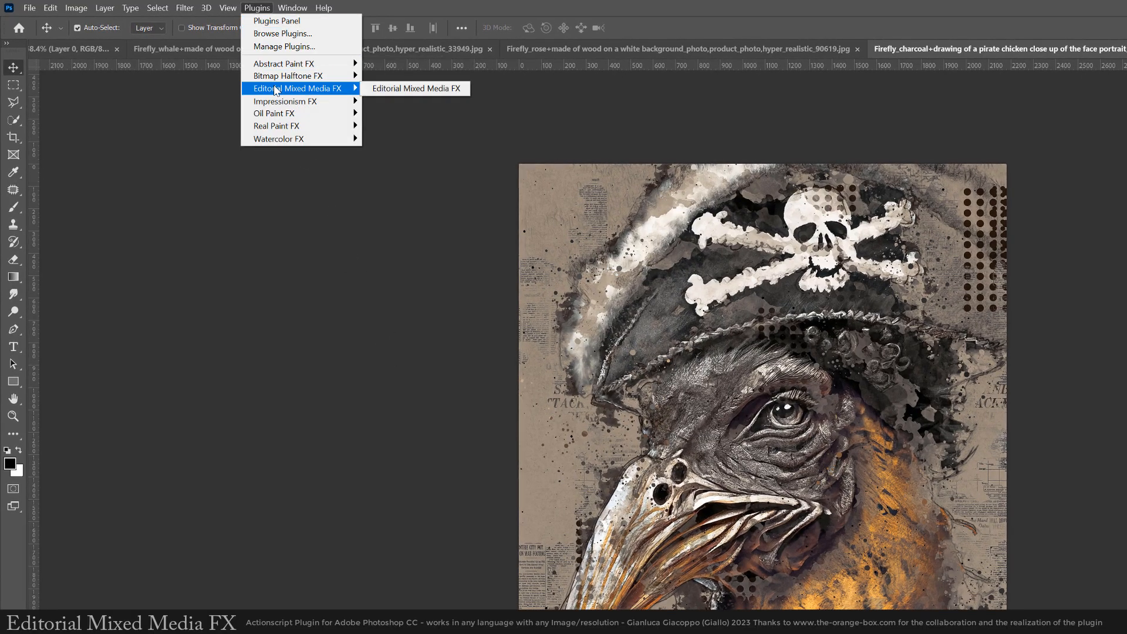
Open the Editorial Mixed Media FX plugin panel from the Plugins menu
{"action": "left_click", "coordinate": [415, 89]}
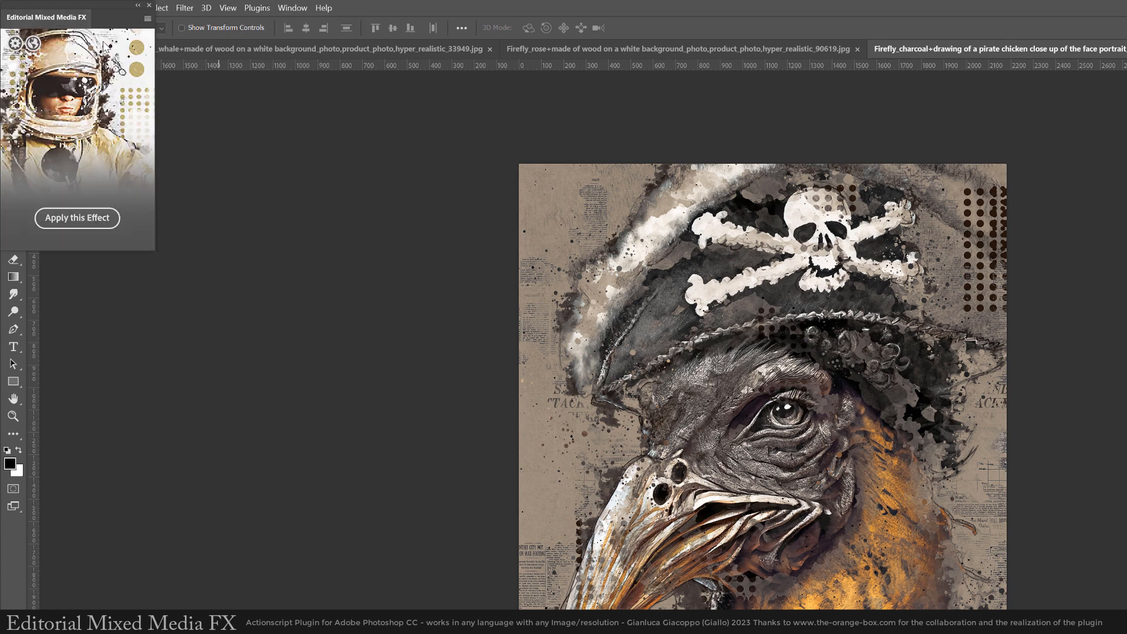